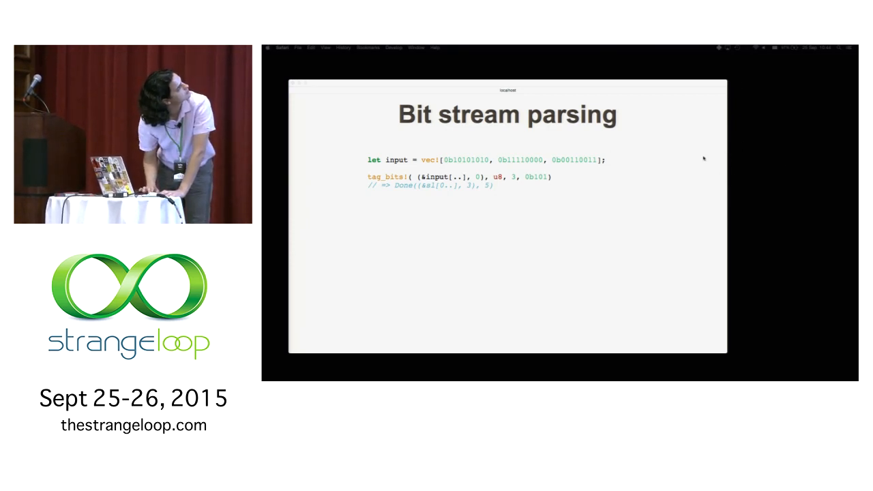
mouse_move(360, 78)
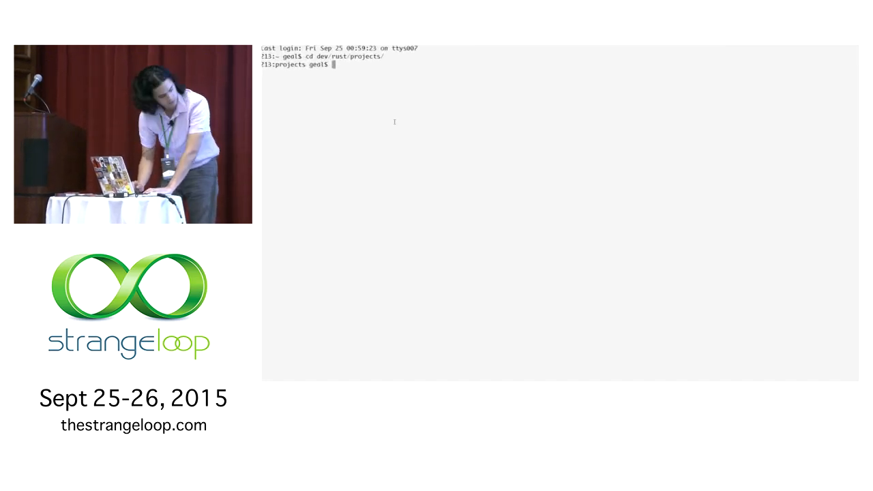
type("cd nom/")
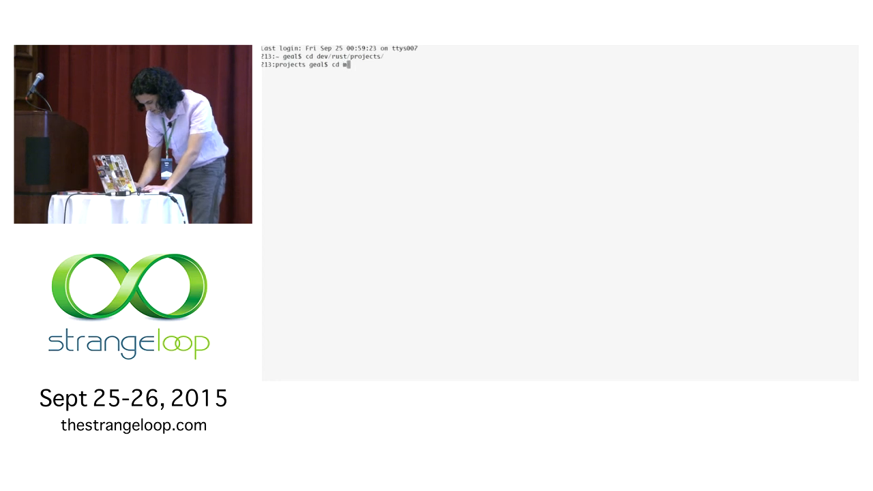
type("p4_benchmarks/")
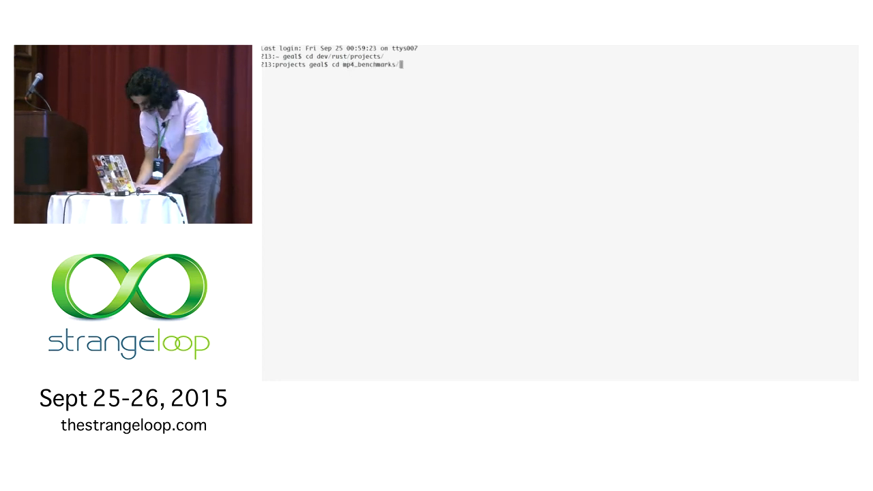
type("http/")
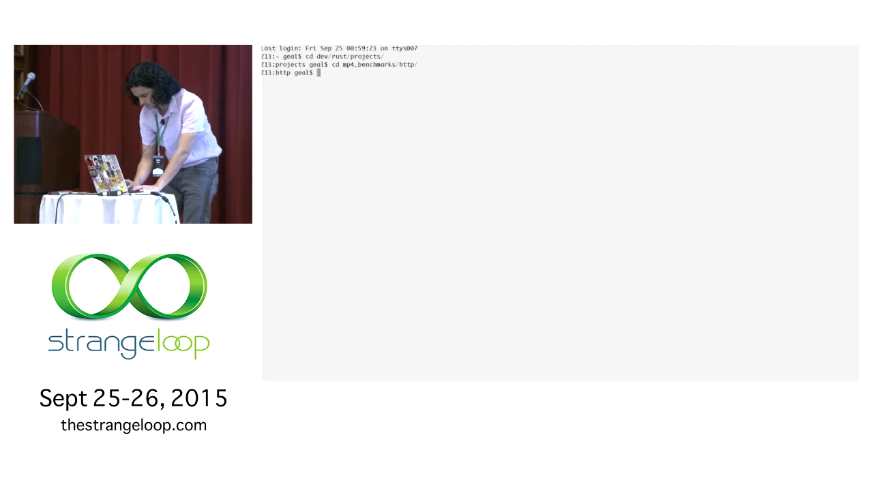
type("cd nom-http/")
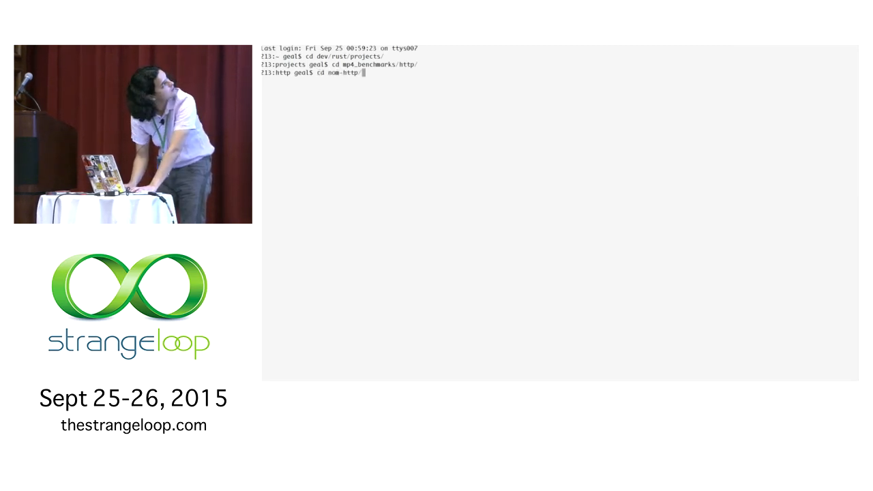
type("vim s")
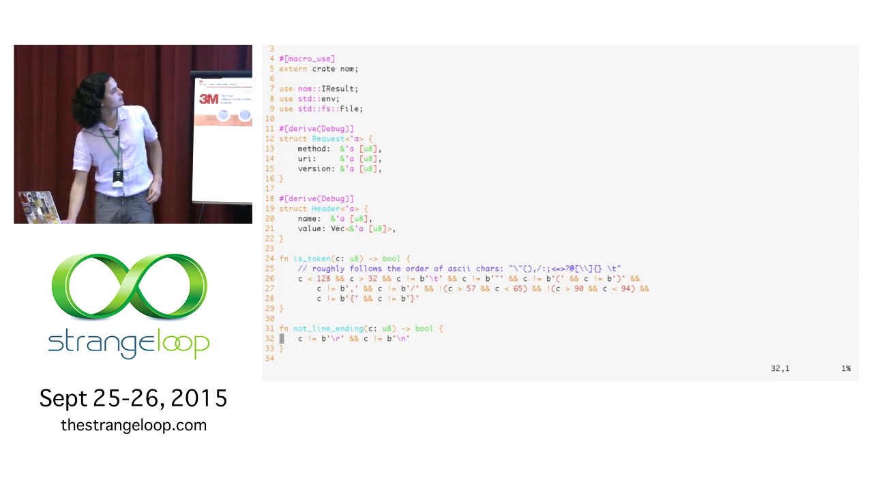
scroll("down", 3)
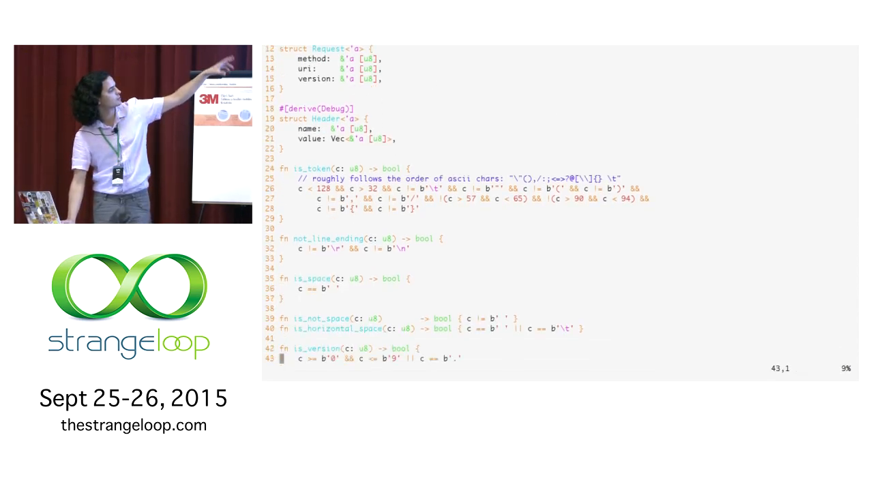
scroll("down", 3)
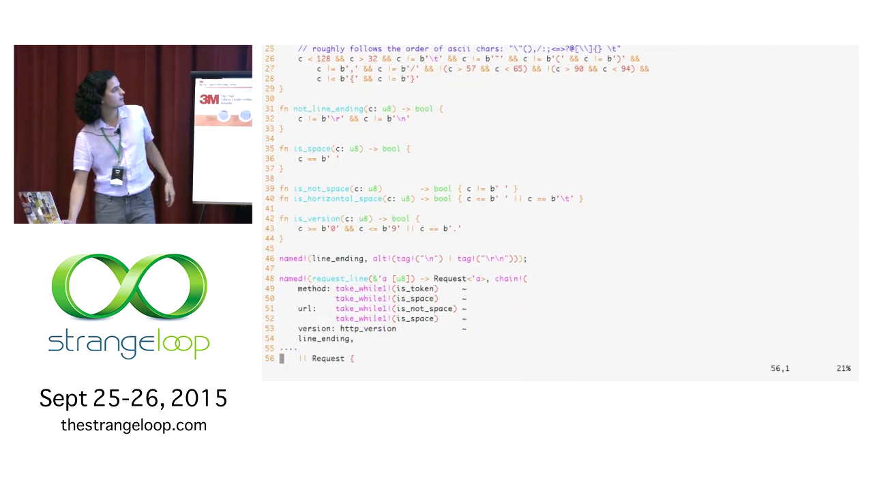
scroll("down", 3)
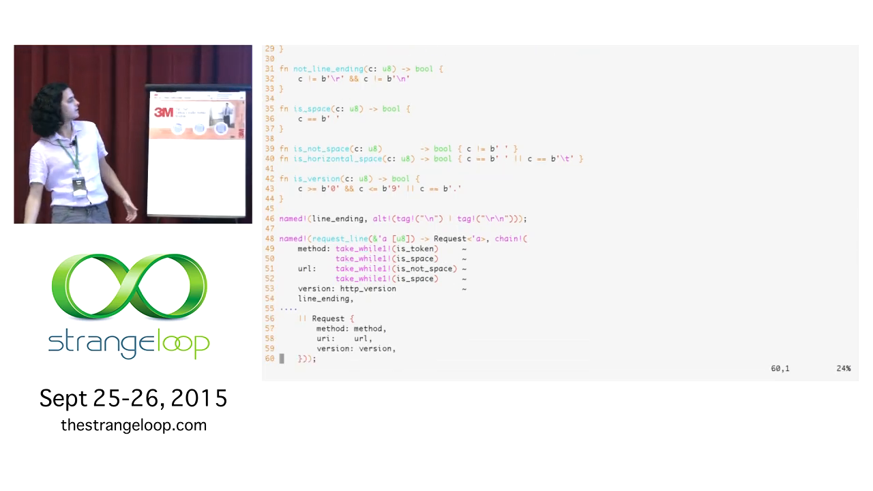
scroll("down", 3)
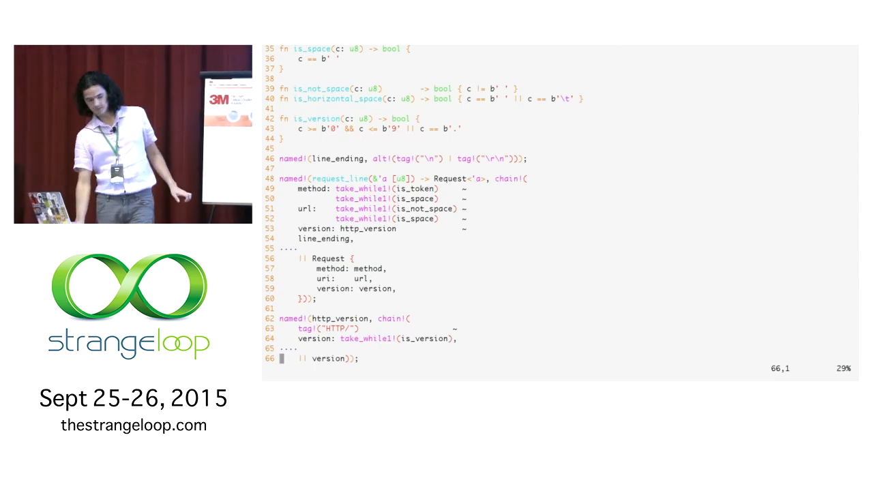
scroll("down", 3)
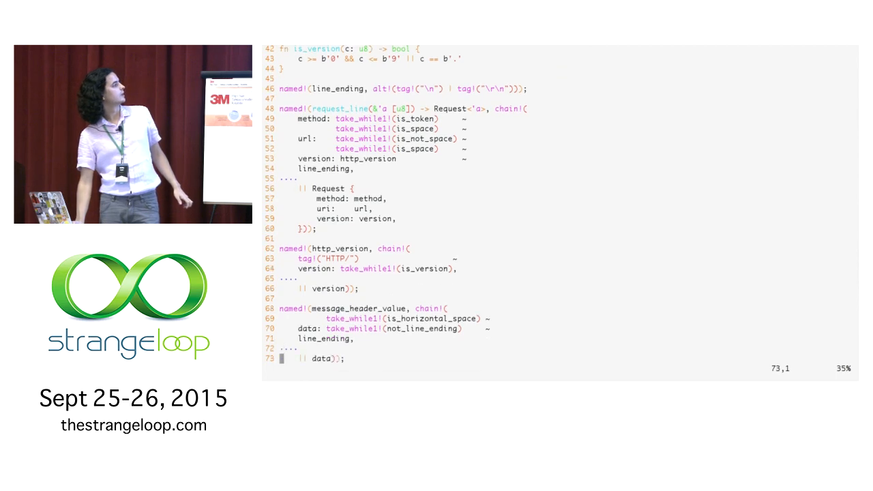
scroll("down", 3)
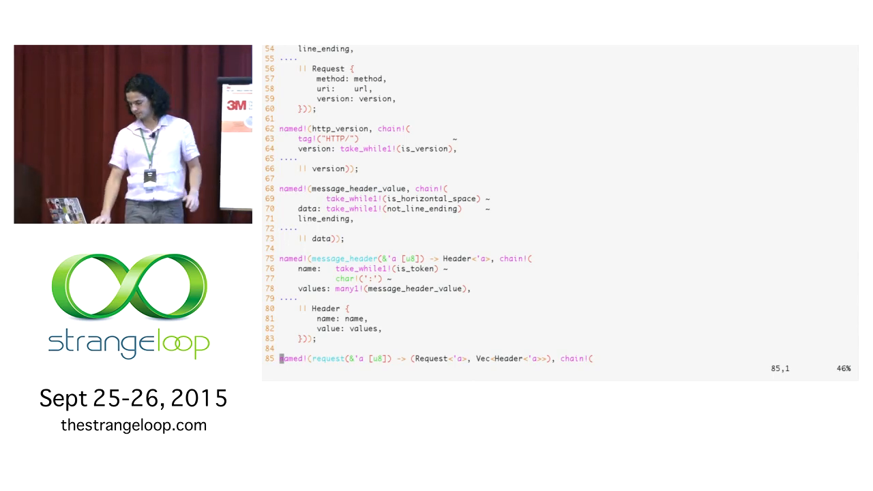
scroll("down", 3)
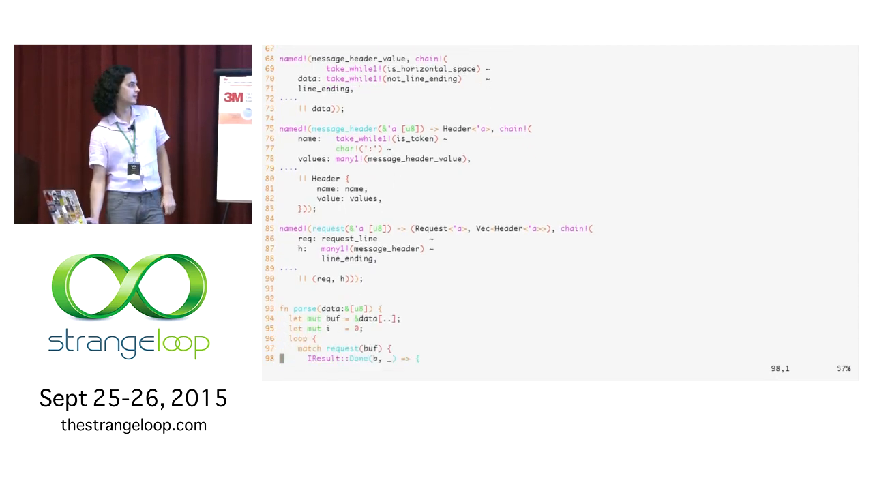
scroll("down", 3)
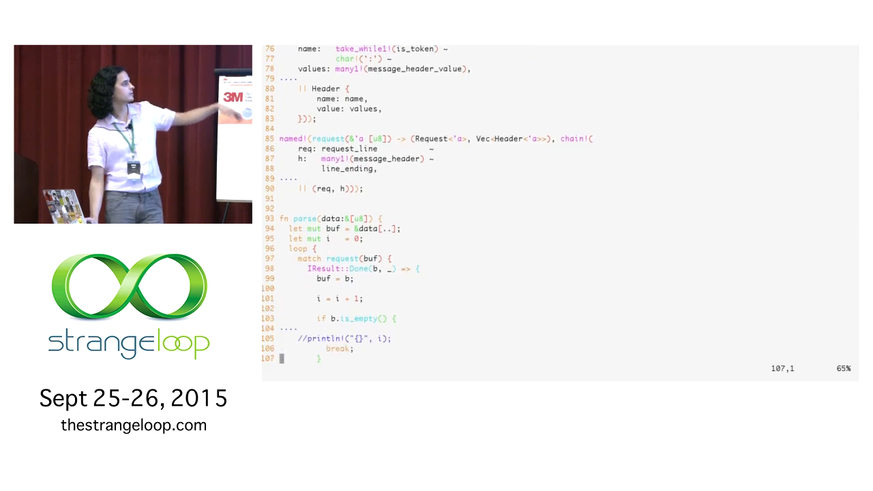
scroll("down", 3)
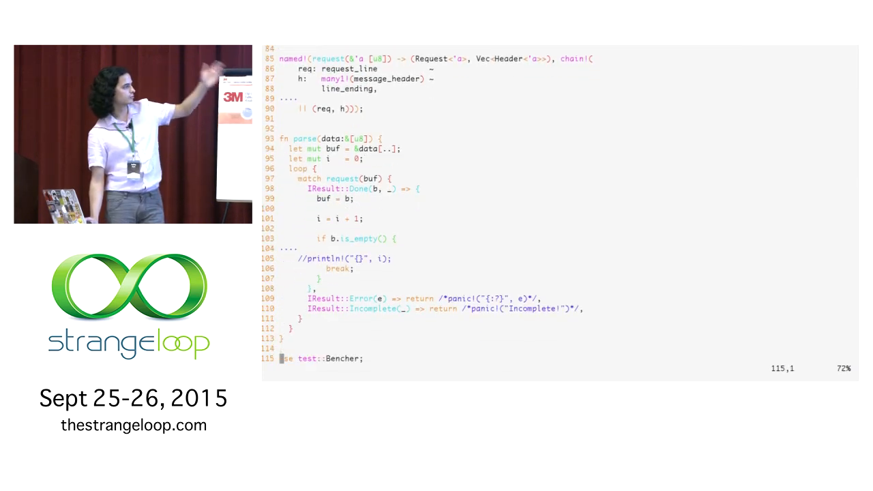
scroll("down", 3)
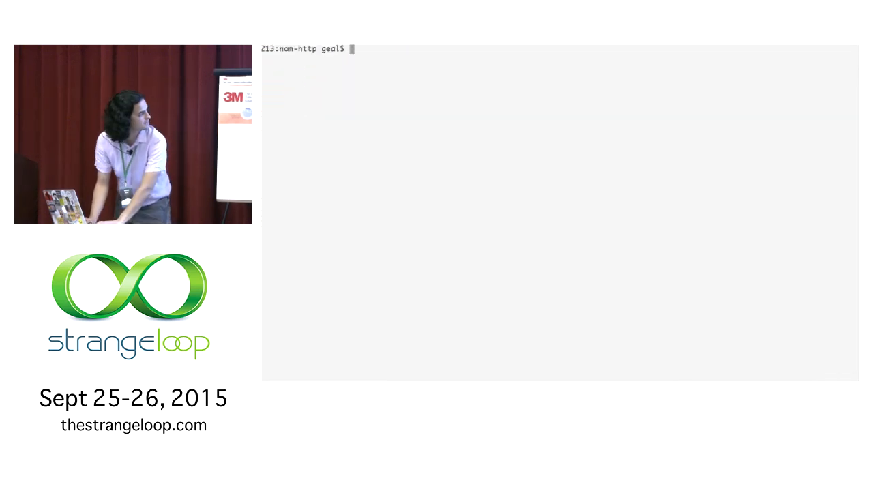
type("vim ../manual-c/")
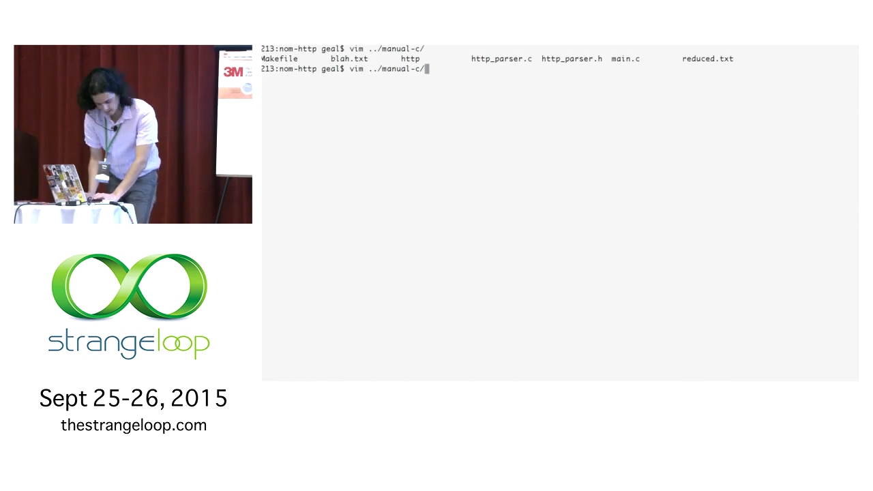
type("http")
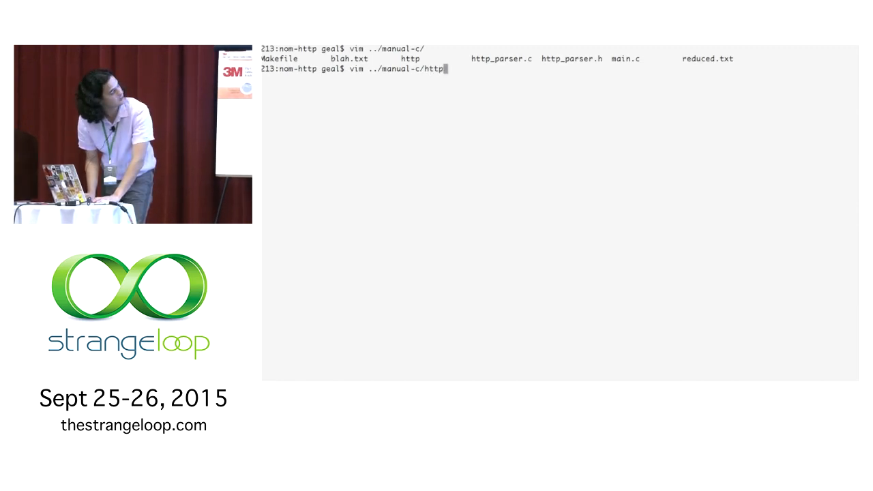
type("-")
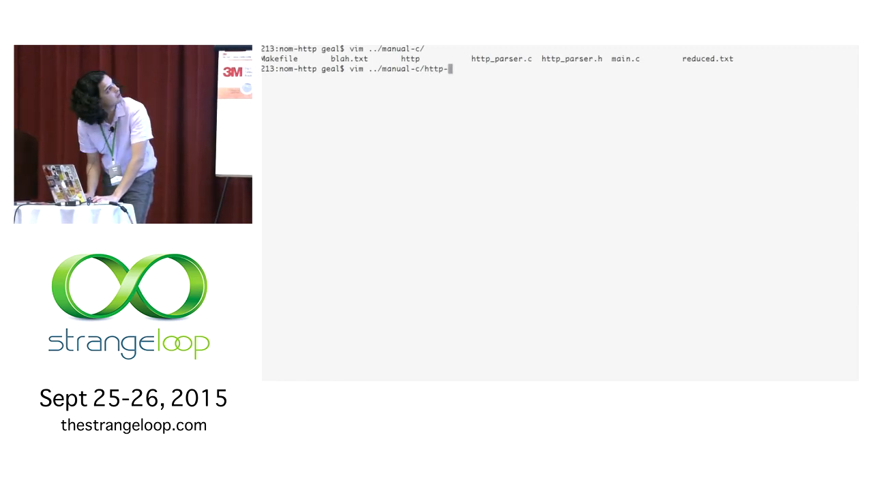
type("parser.")
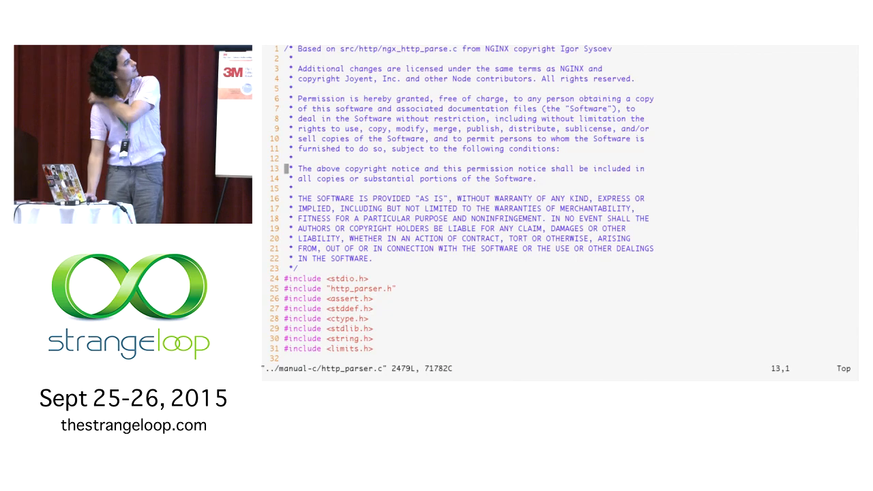
scroll("down", 3)
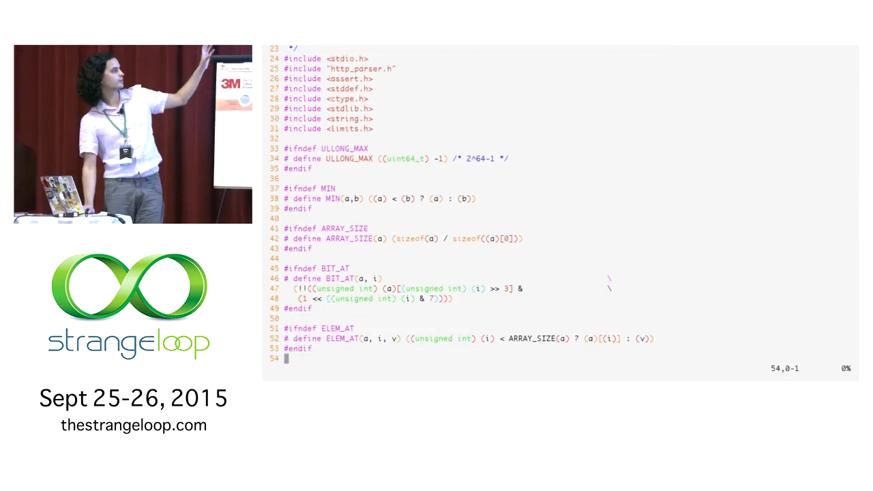
scroll("down", 3)
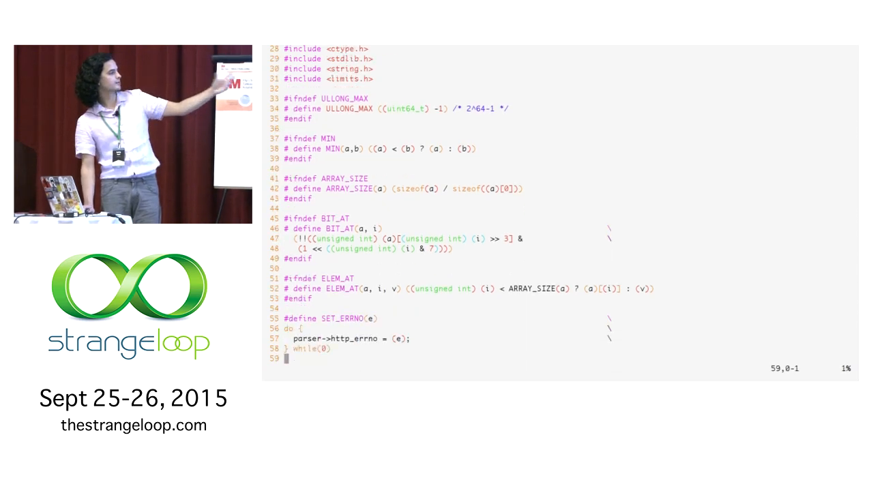
scroll("down", 3)
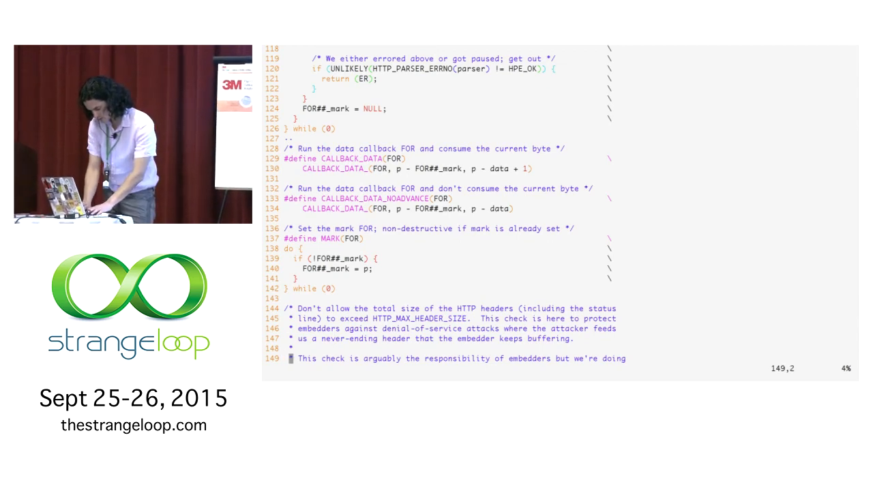
scroll("down", 3)
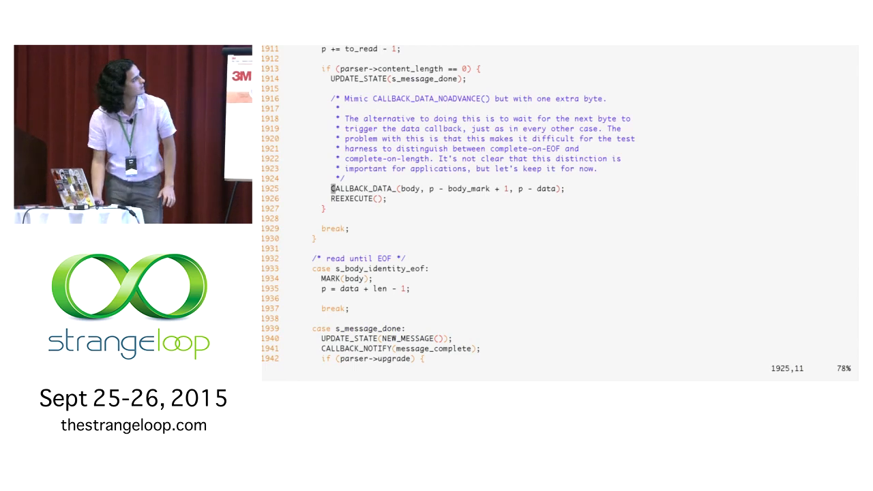